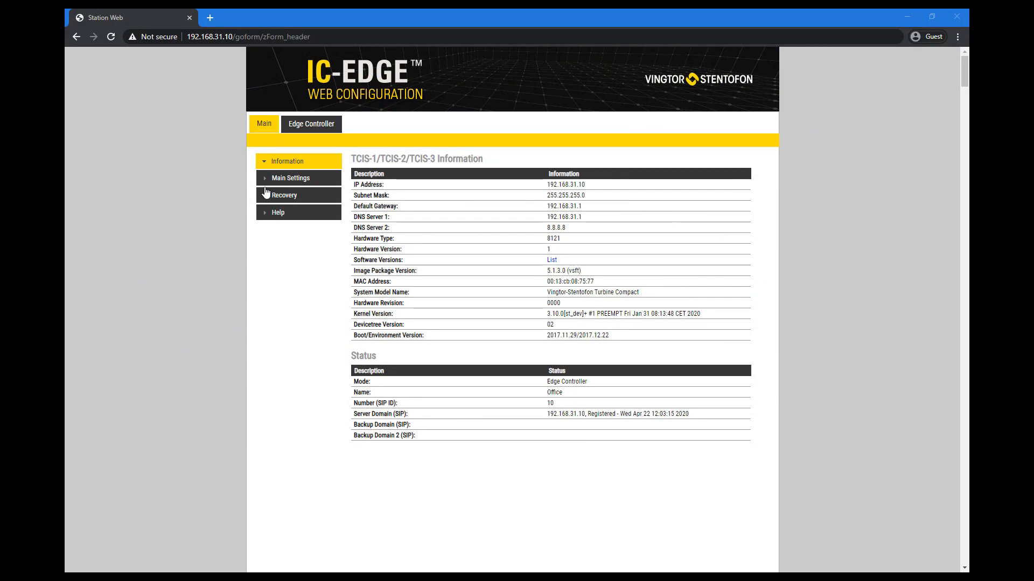
Step: Navigate to Edge Controller > System Configuration > IP Telephony Service settings page
click(289, 178)
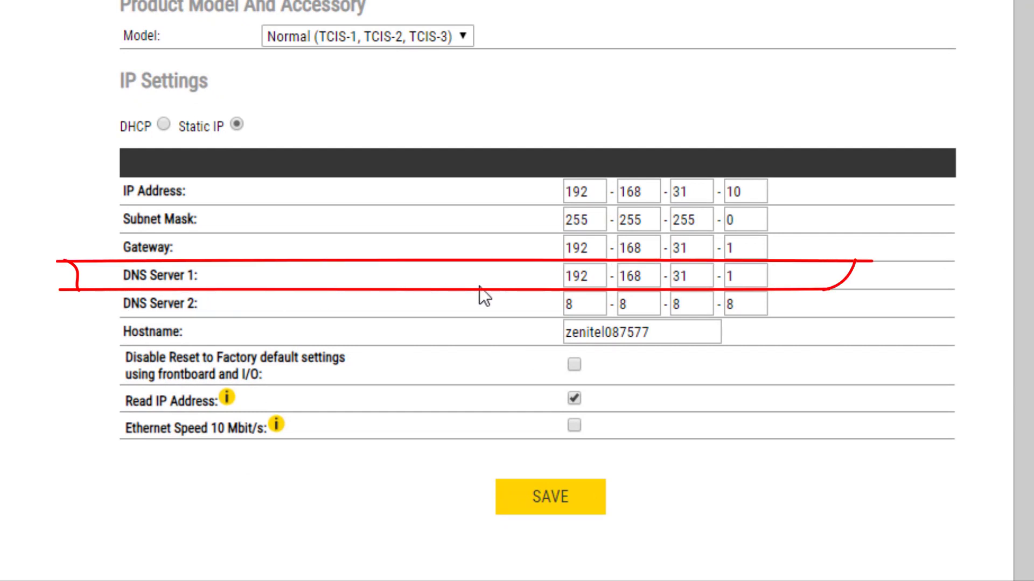
mouse_move(817, 310)
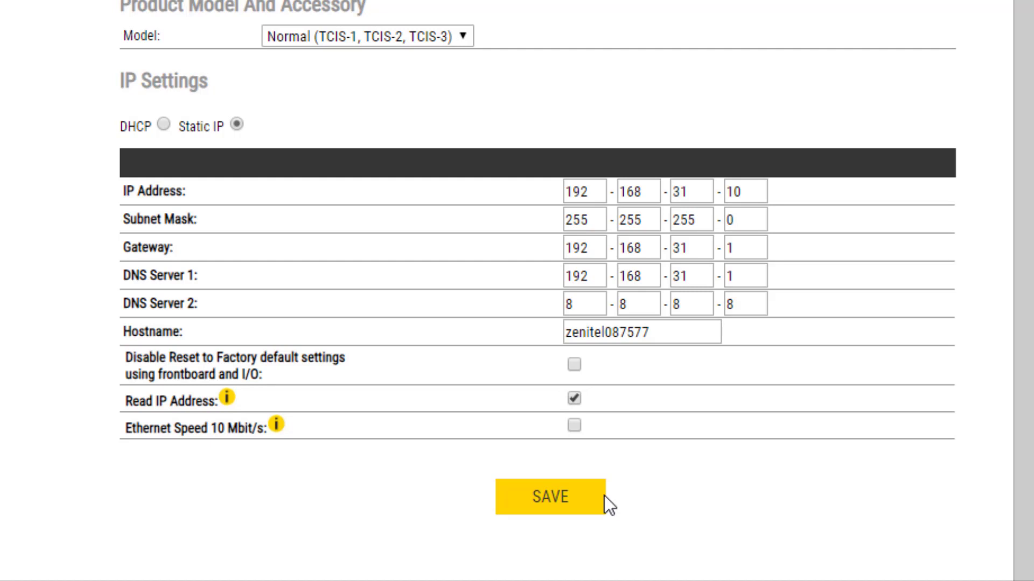
mouse_move(540, 501)
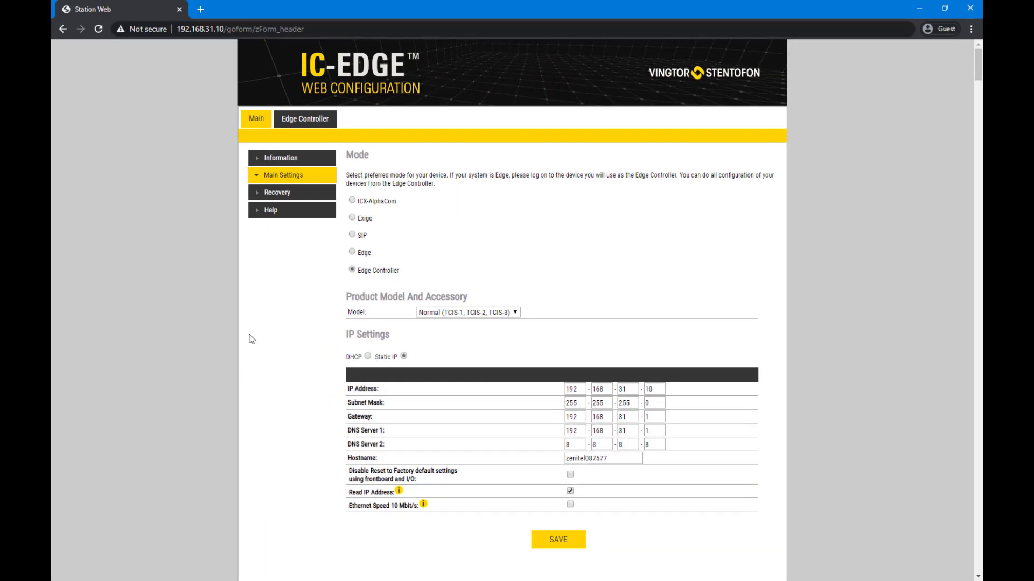
click(281, 157)
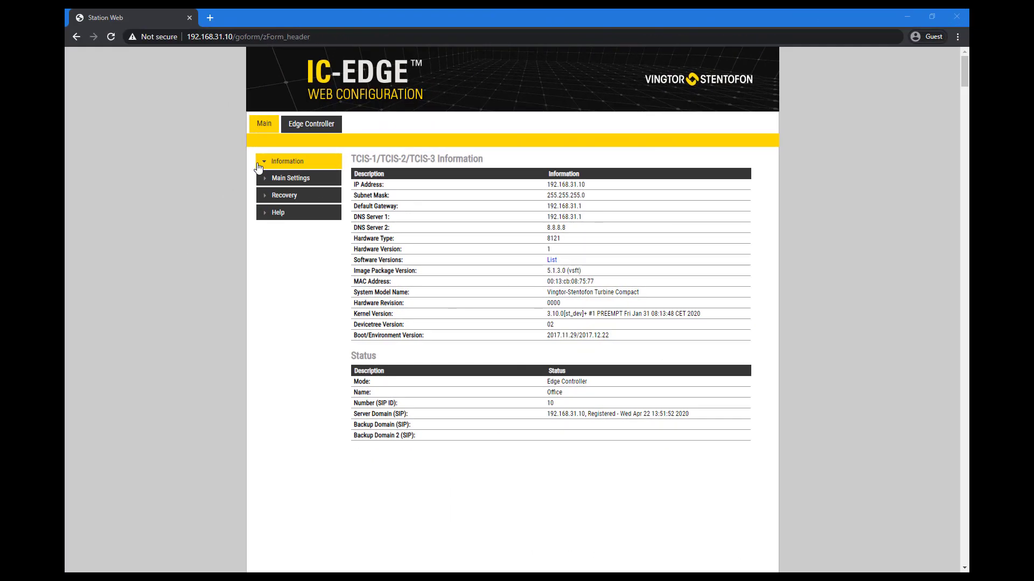
click(311, 123)
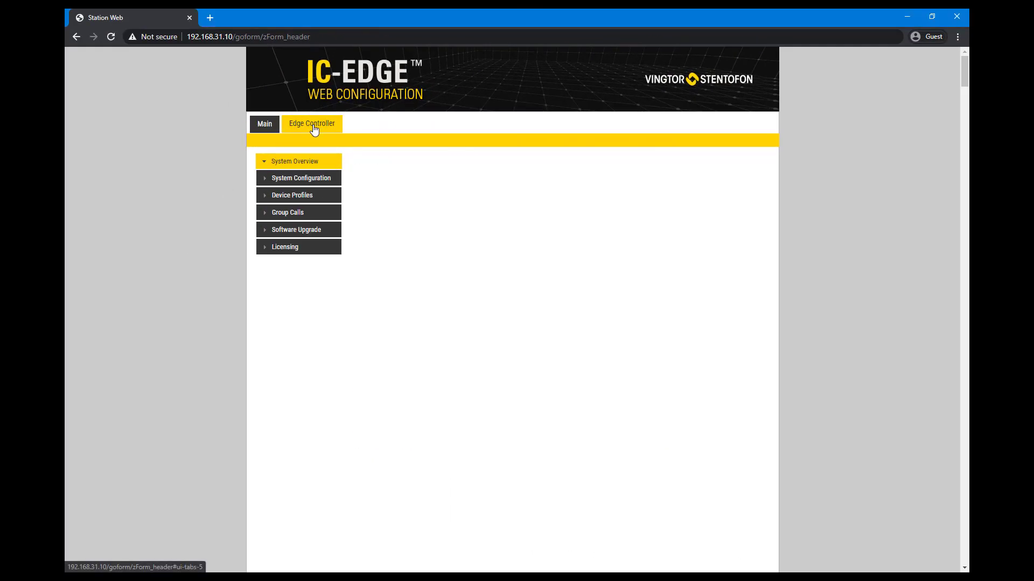
click(294, 161)
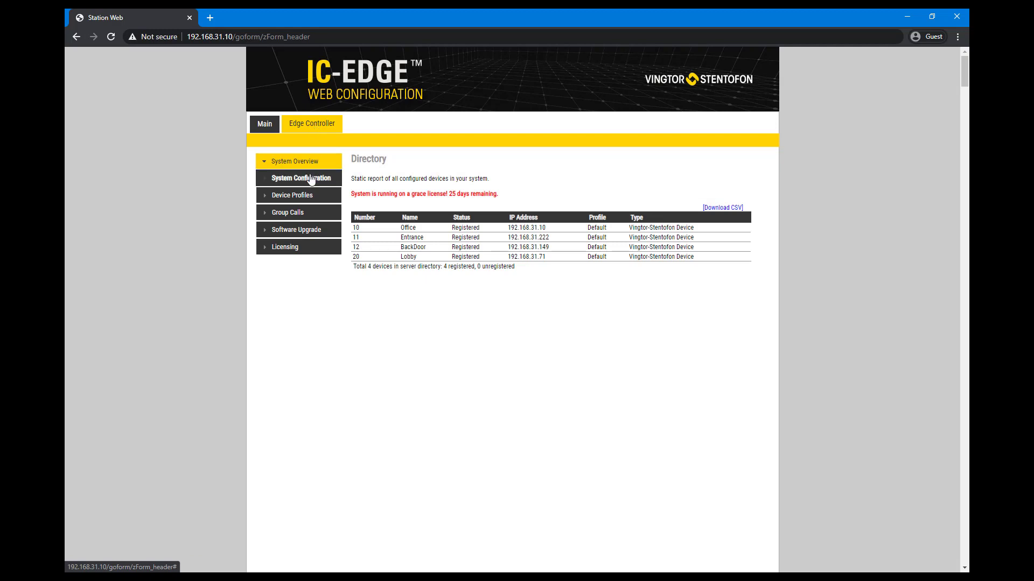
click(301, 178)
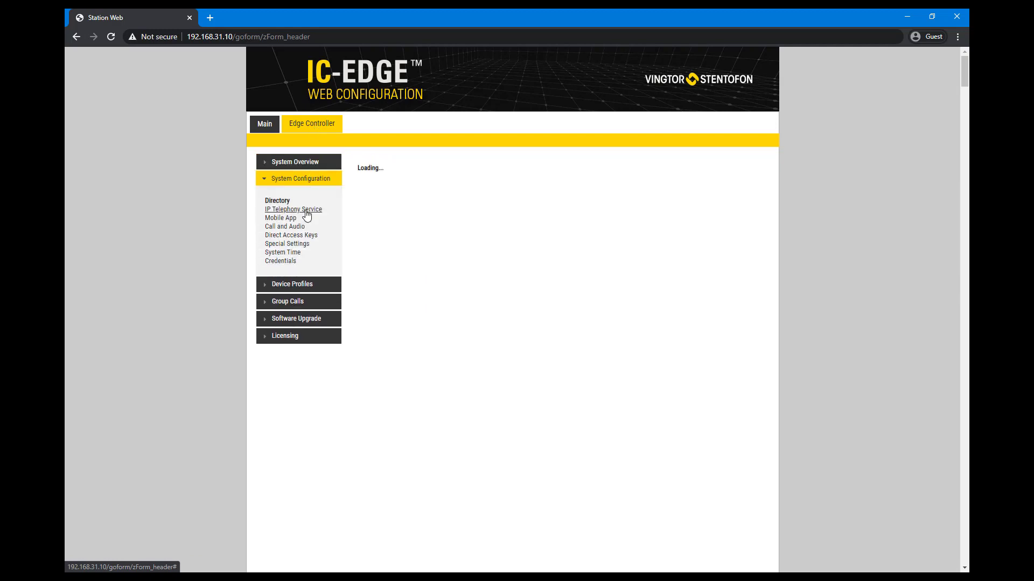
click(293, 209)
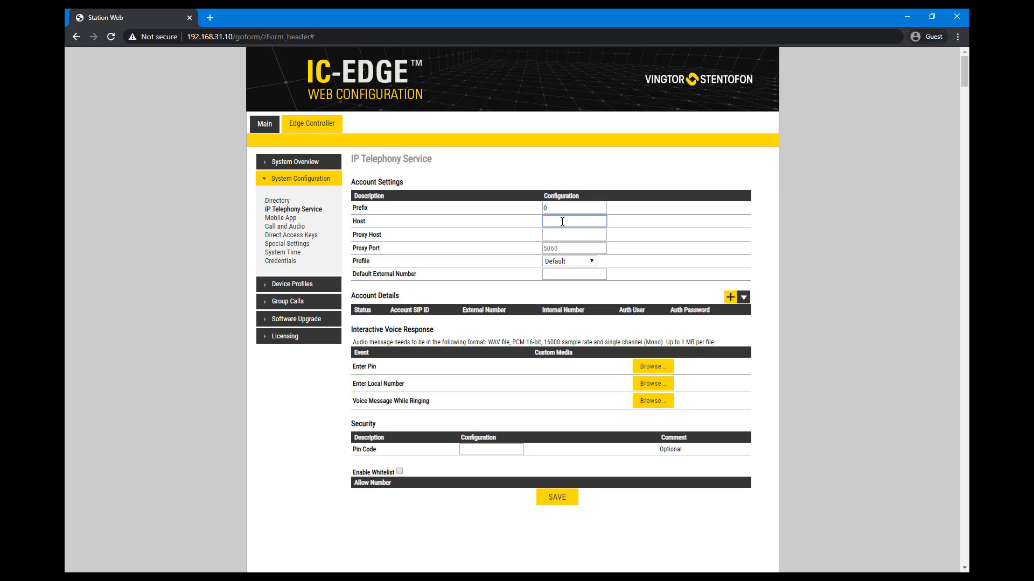
Step: Set the SIP Host to sip.se.didlogic.net
text(sip.se)
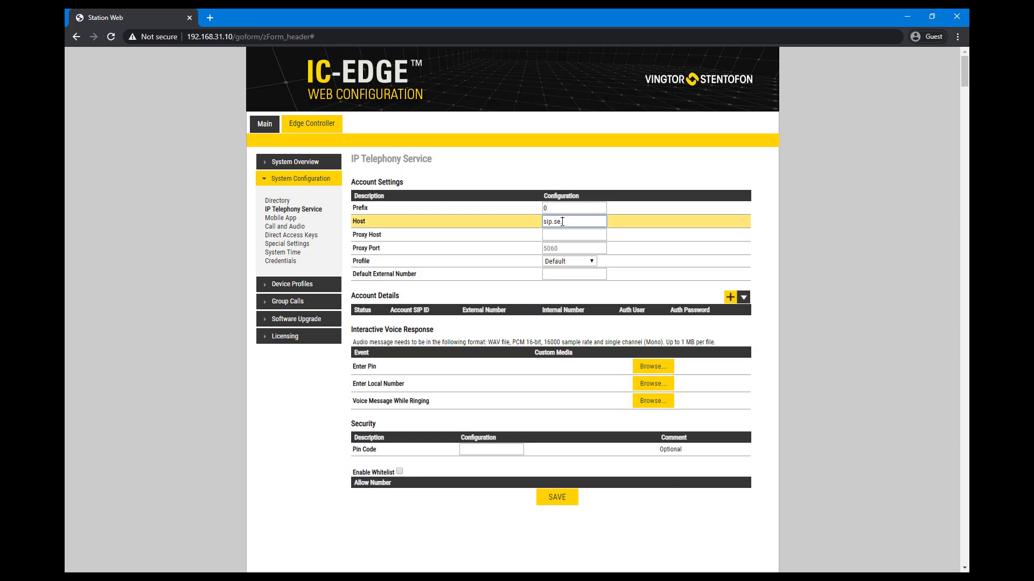
text(didlogic)
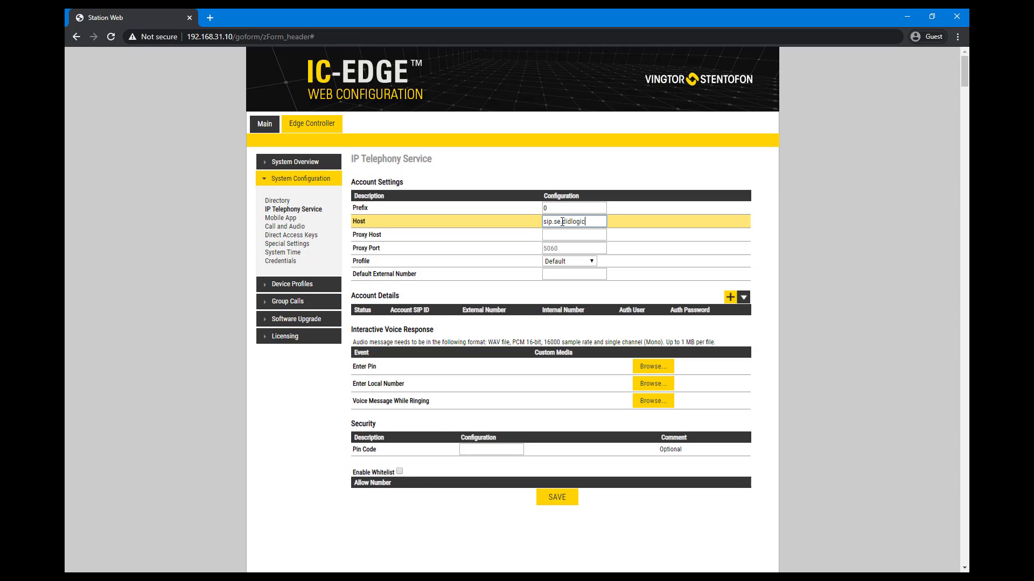
text(.net)
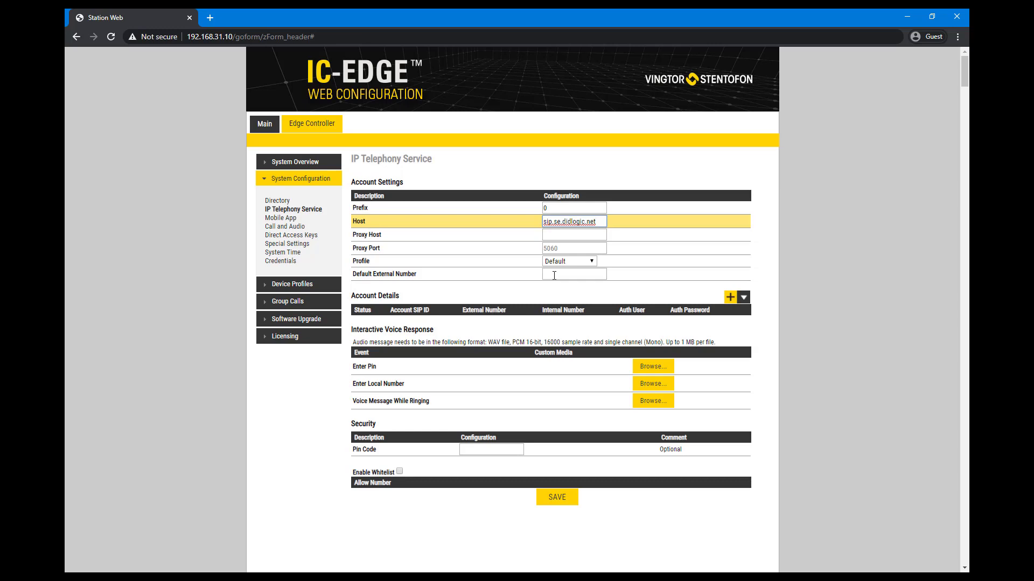
click(574, 273)
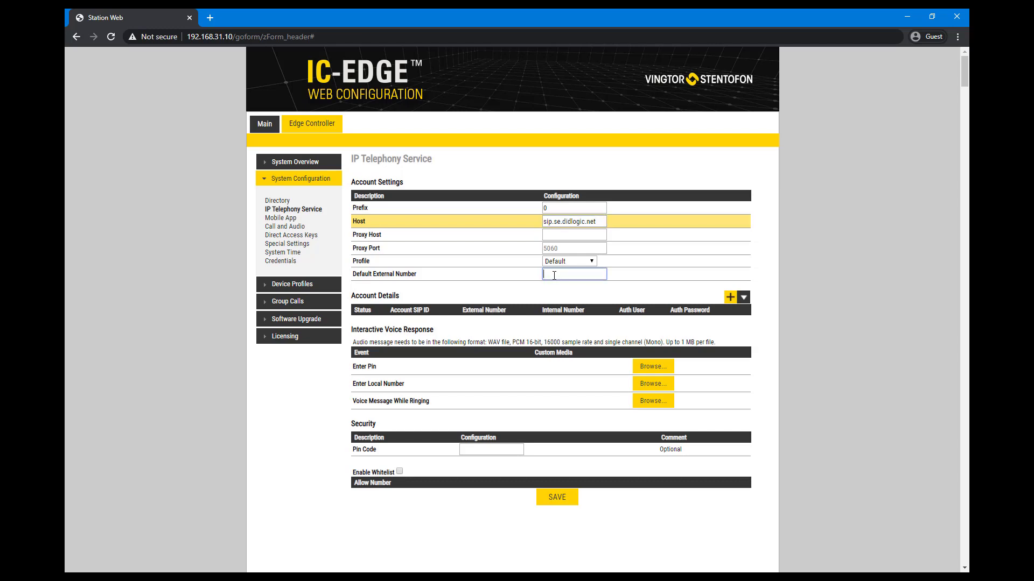
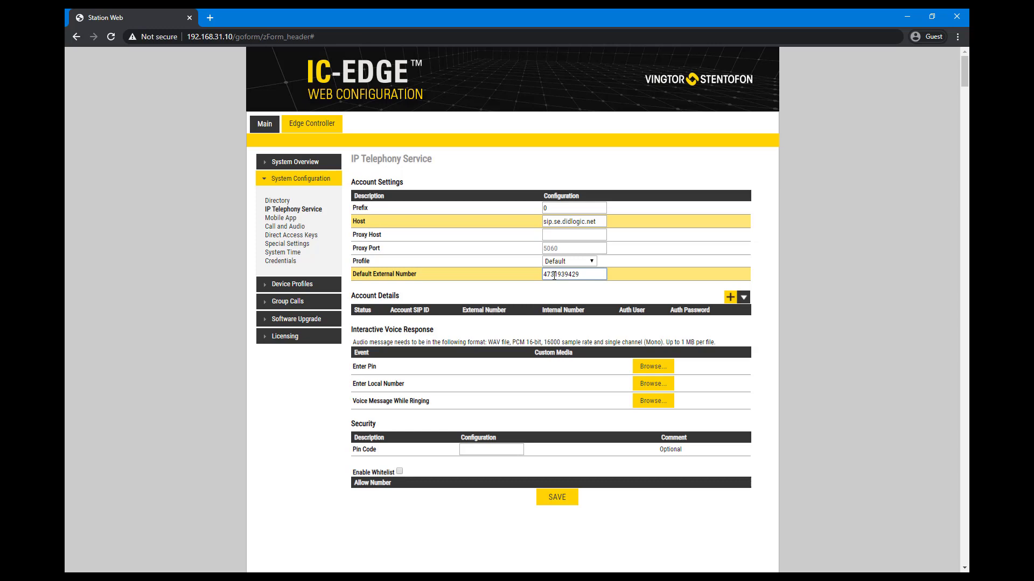
click(742, 297)
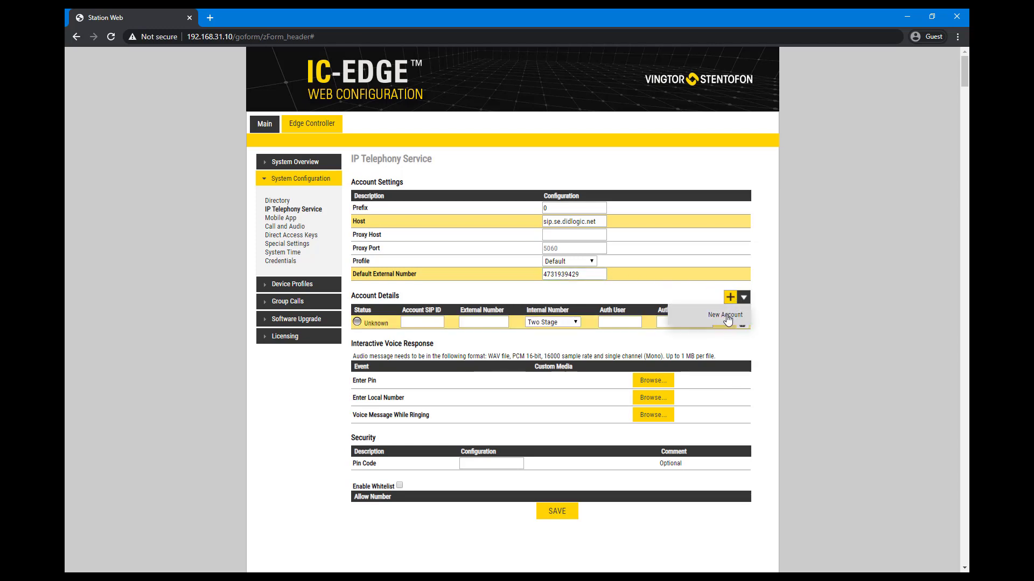
click(724, 314)
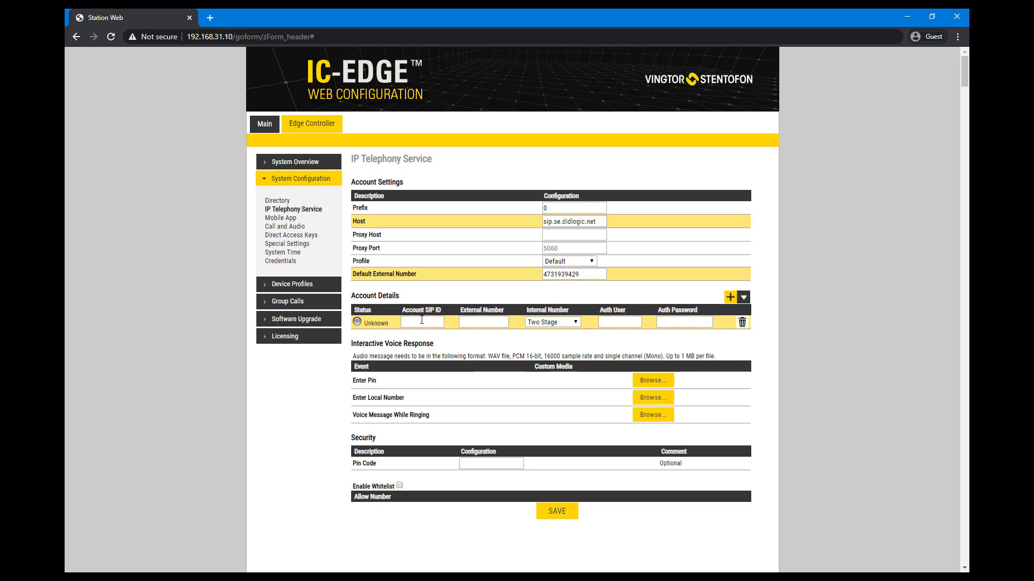
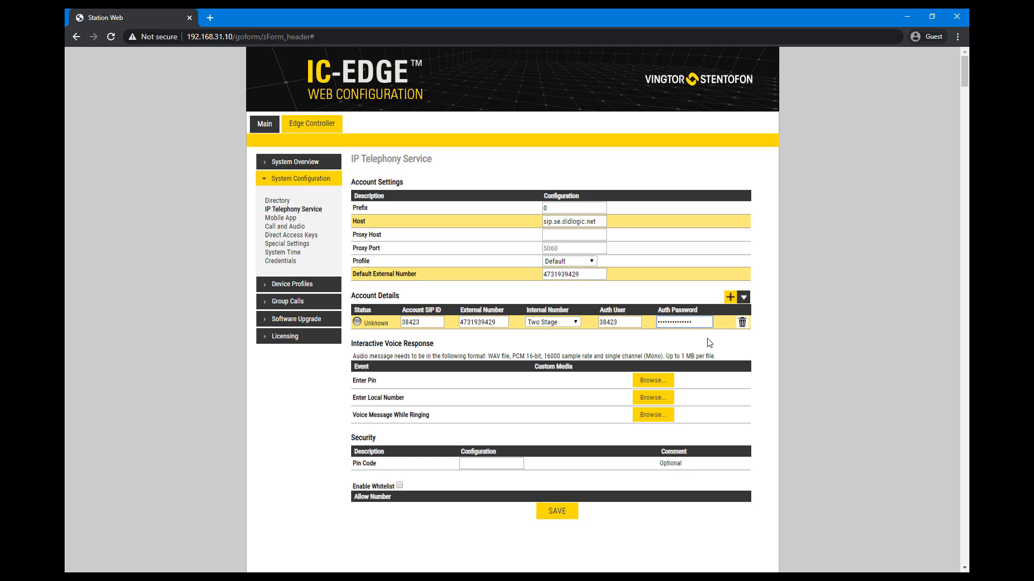
mouse_move(557, 510)
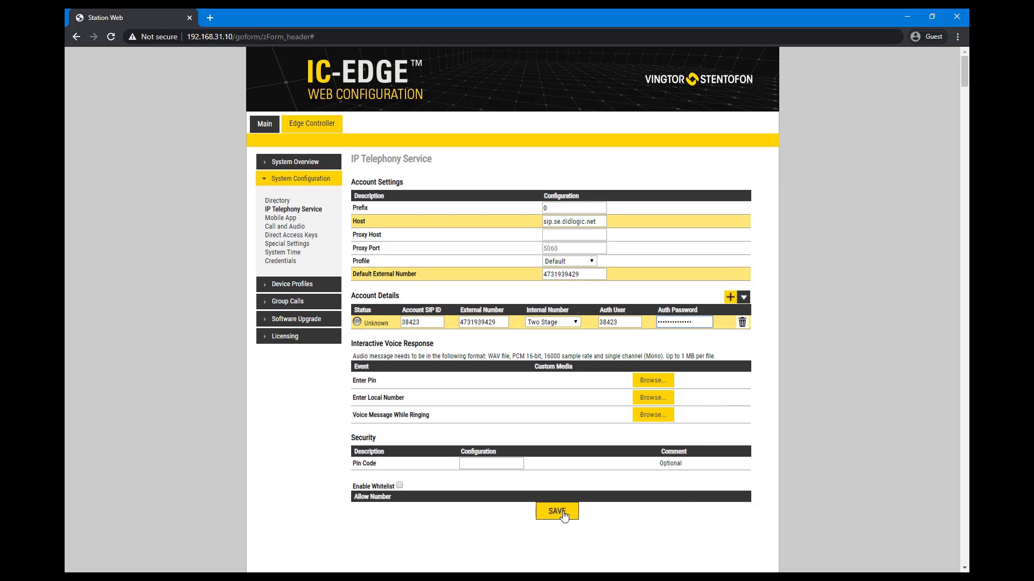
Step: Save the account settings so SIP account 38423 shows Registered
click(555, 512)
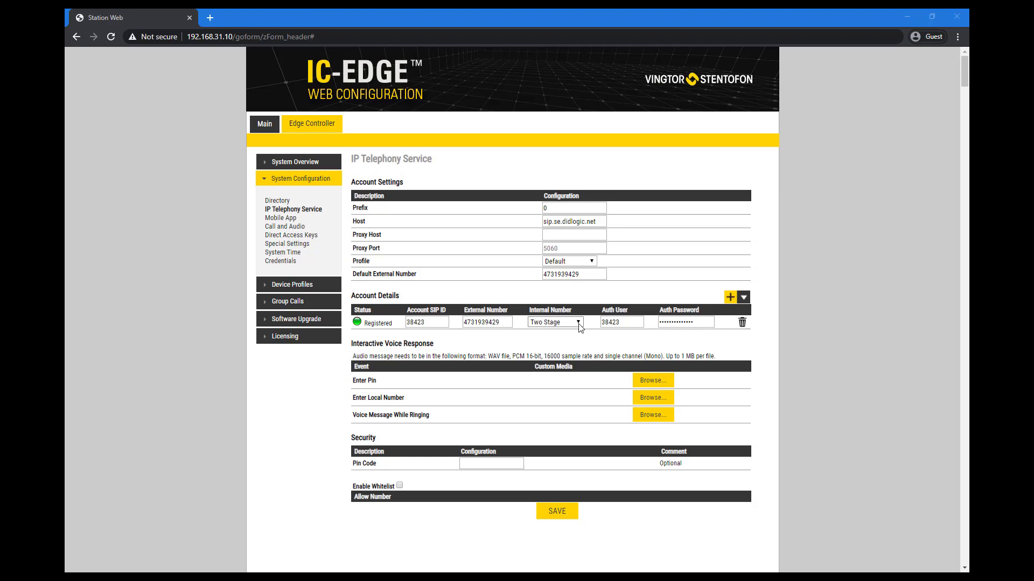
click(555, 322)
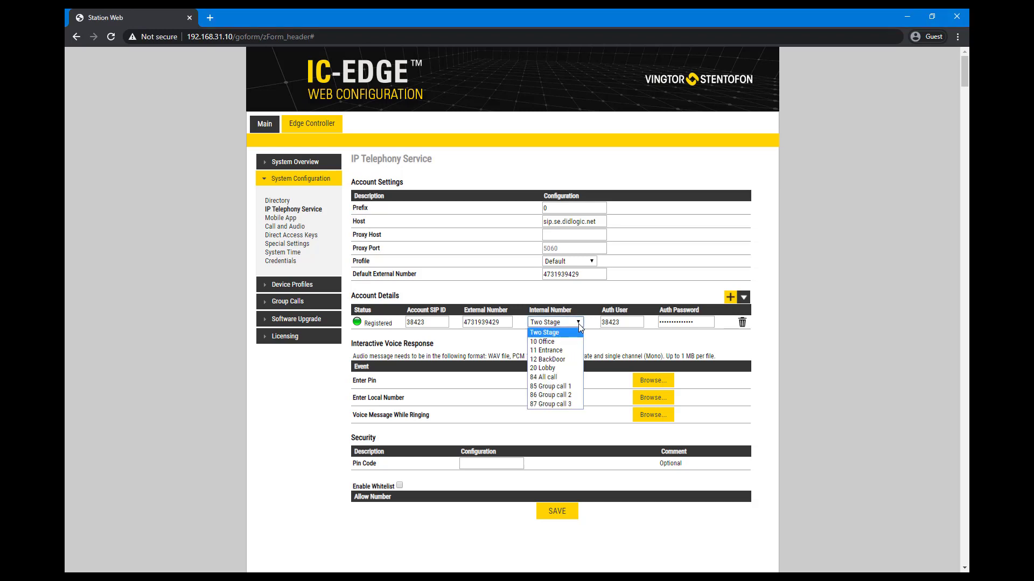
mouse_move(550, 368)
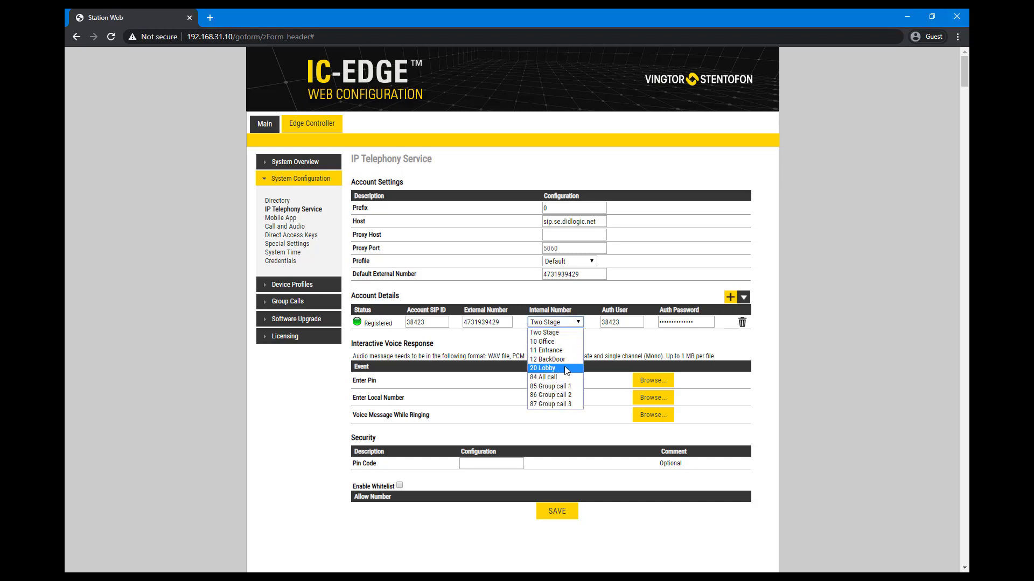
click(542, 341)
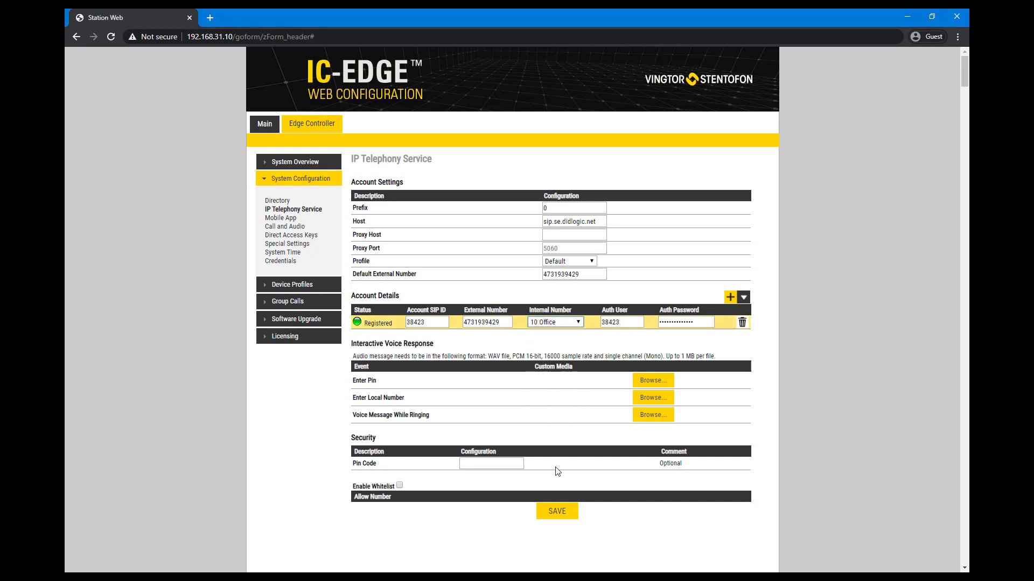
click(555, 510)
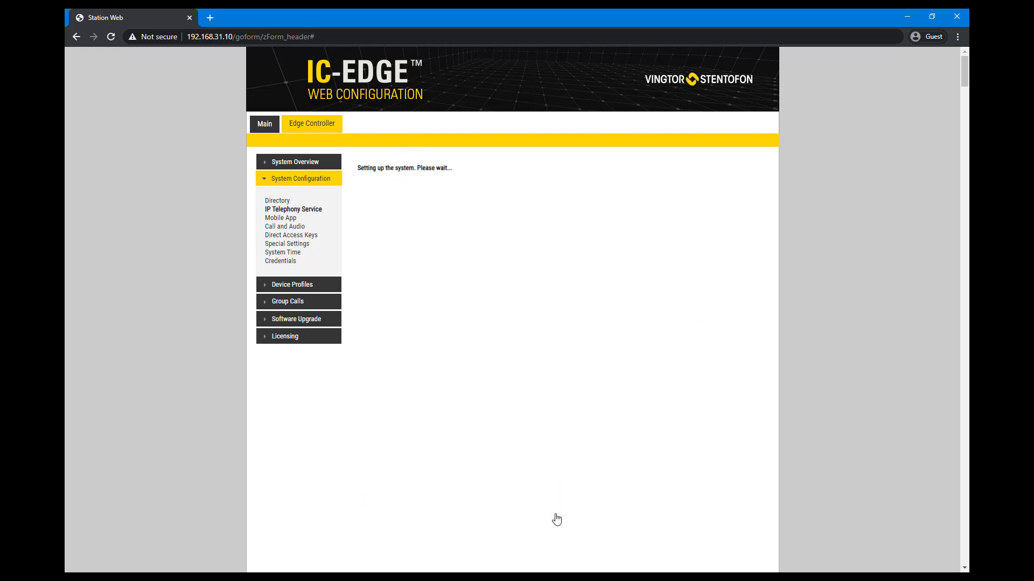
click(293, 208)
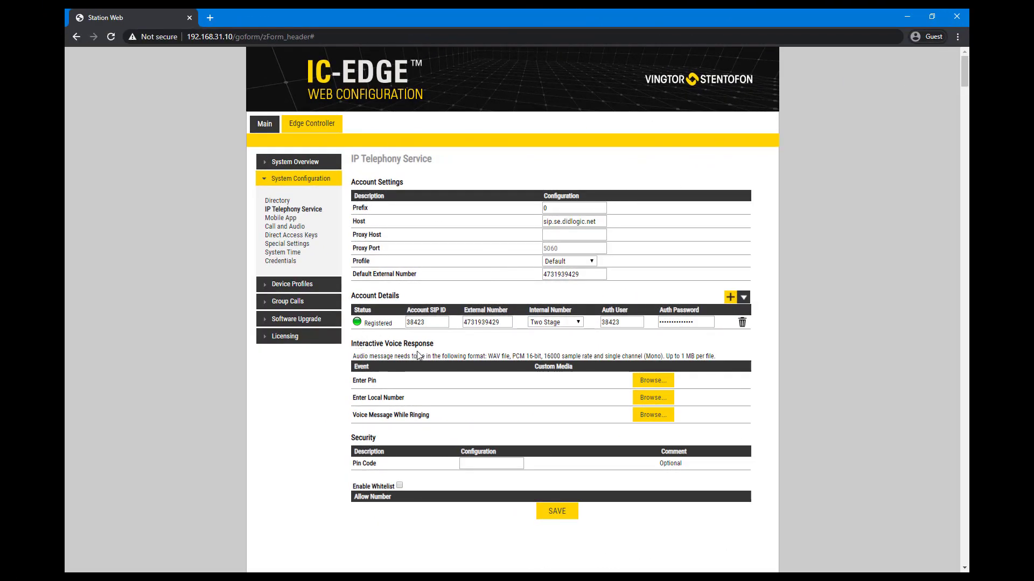
mouse_move(577, 388)
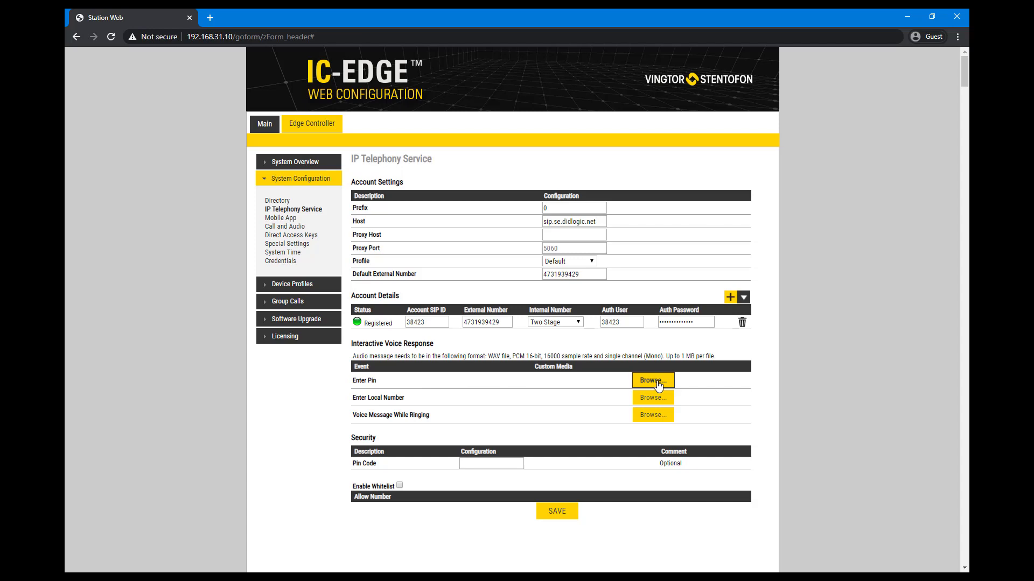
Step: Select PinCode_NO_US.wav as the custom media for the Enter Pin voice prompt
click(652, 380)
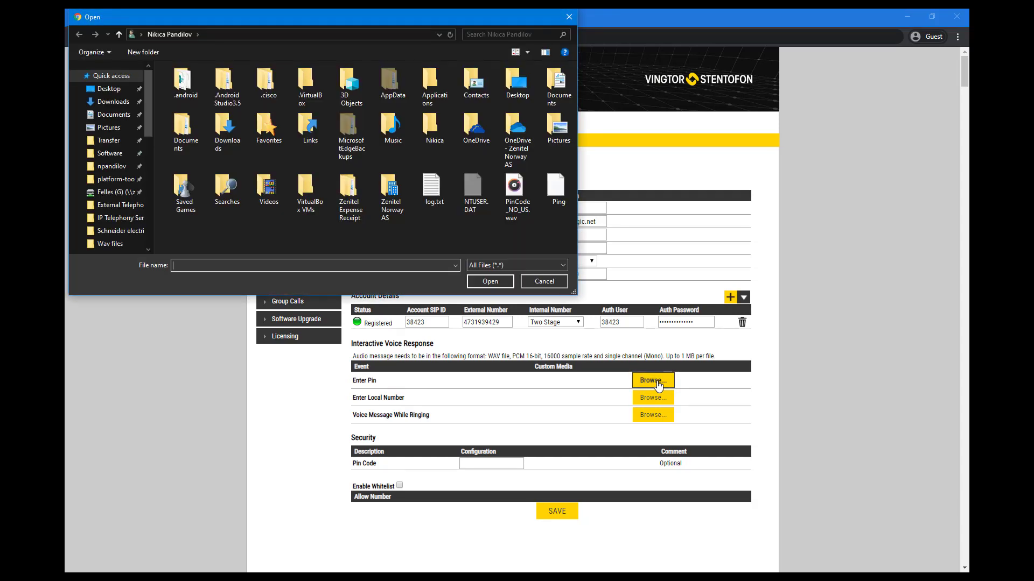
click(514, 186)
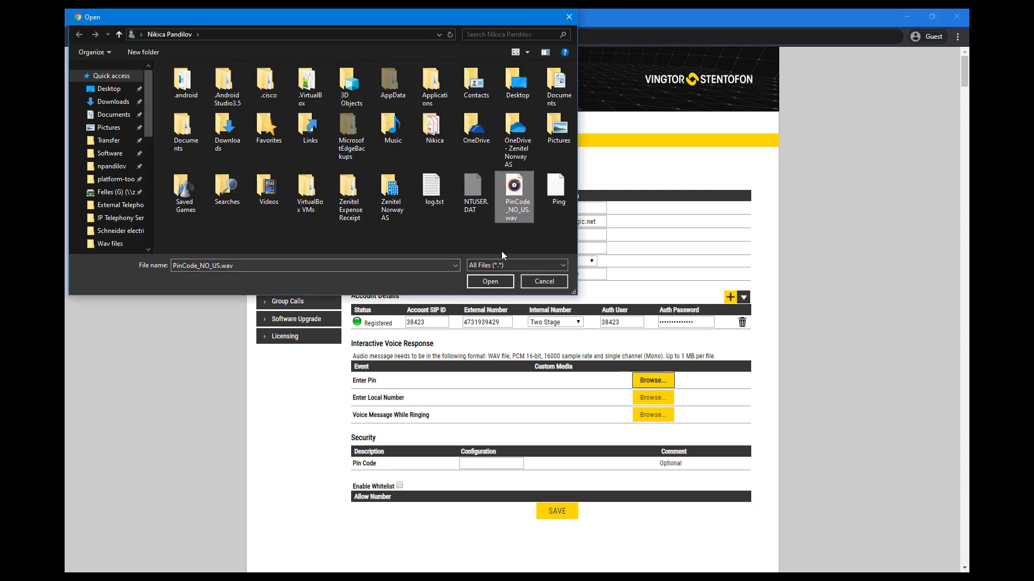
click(489, 281)
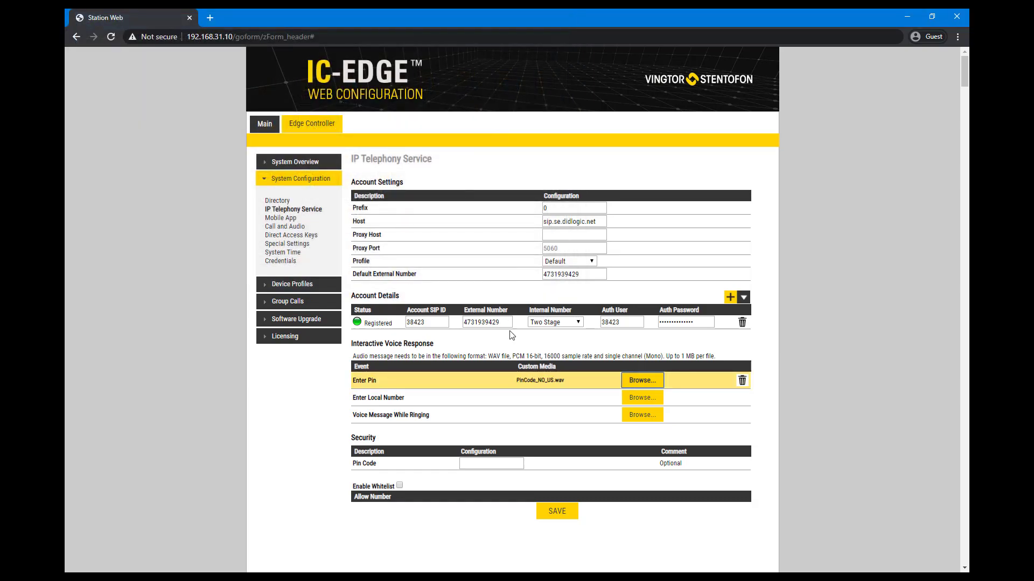
mouse_move(553, 502)
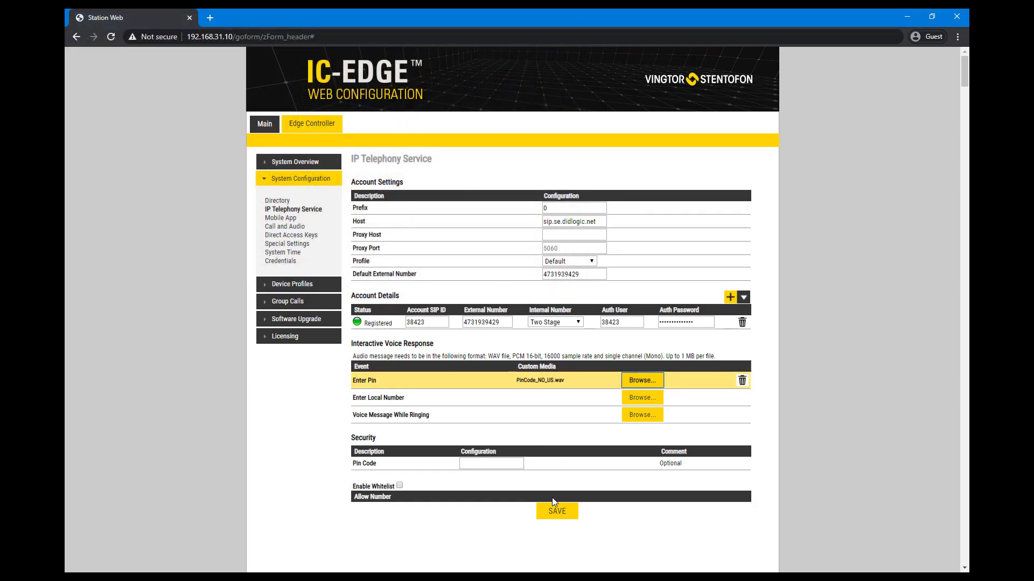
mouse_move(555, 511)
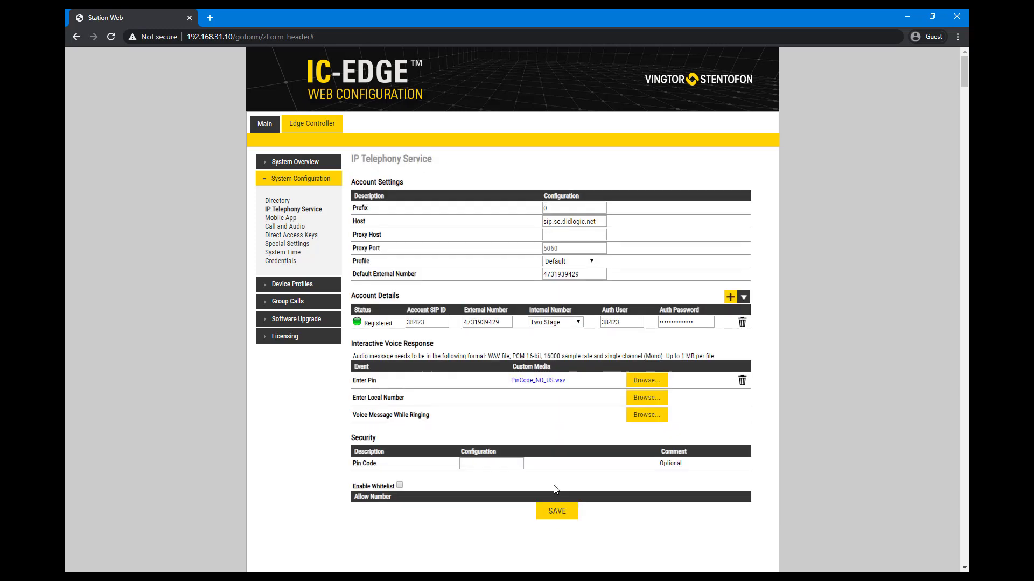
mouse_move(388, 440)
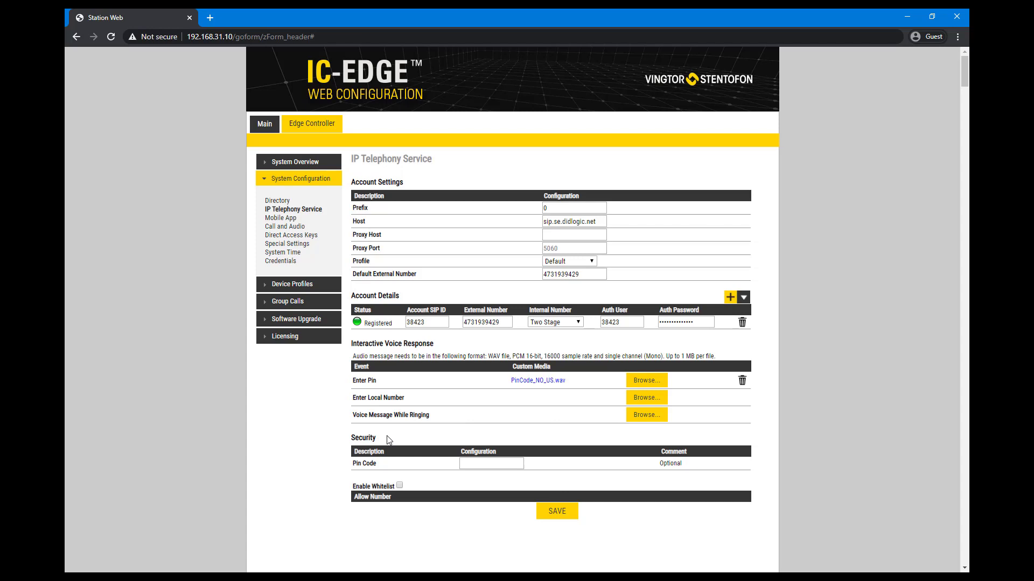
click(491, 463)
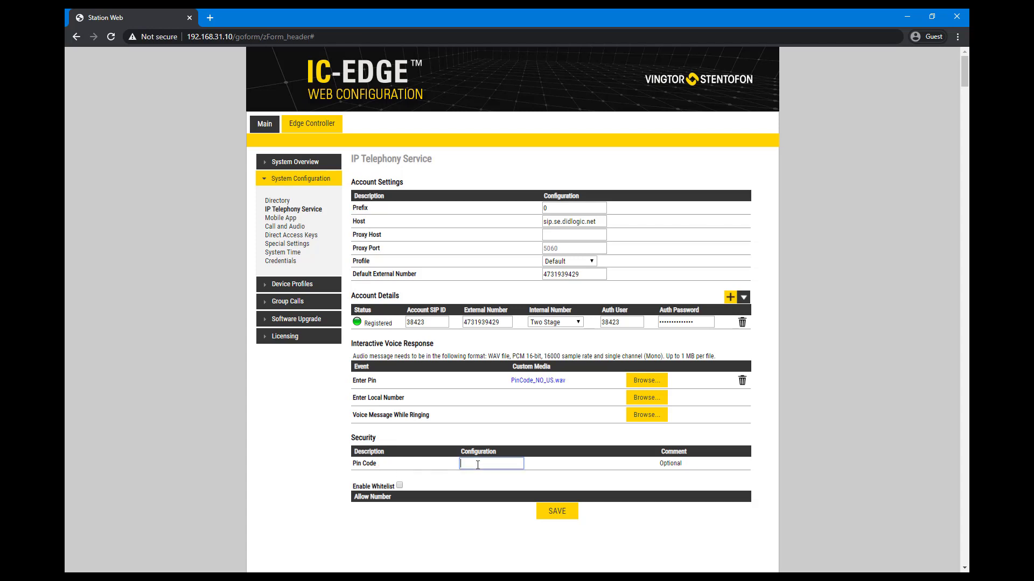
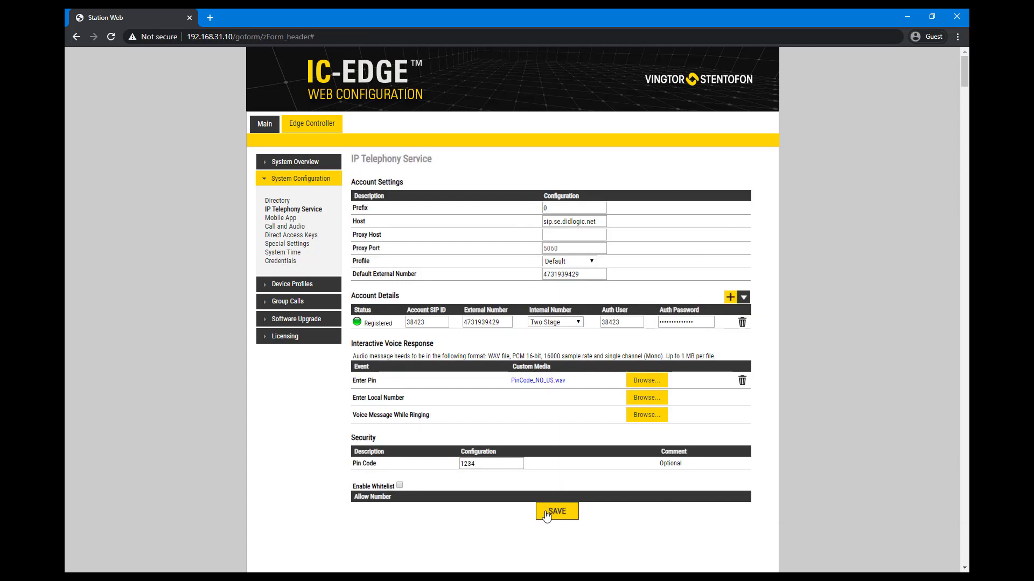
mouse_move(406, 488)
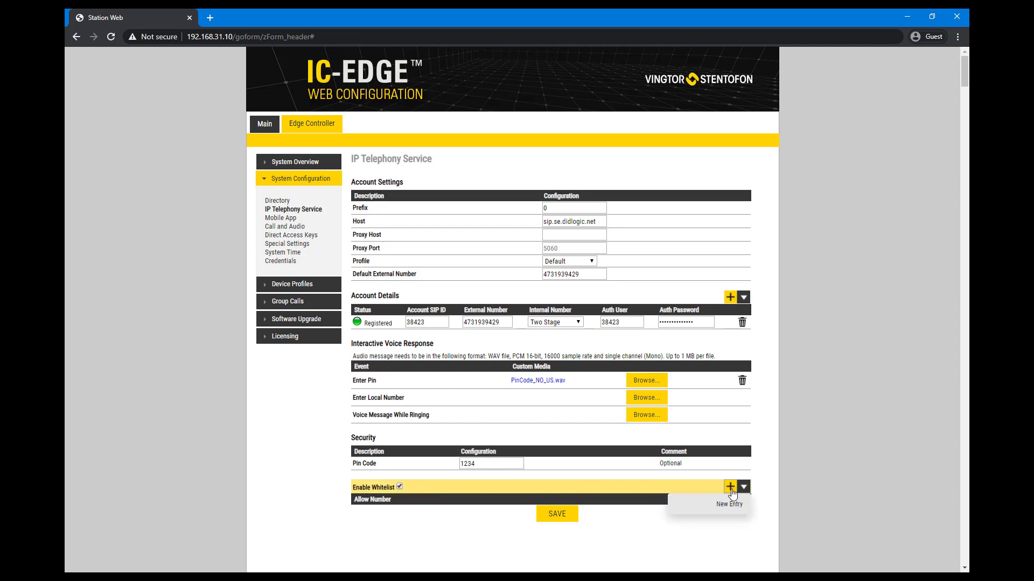
Step: Add whitelist entry with Allow Number 1234567 and save the configuration
click(729, 504)
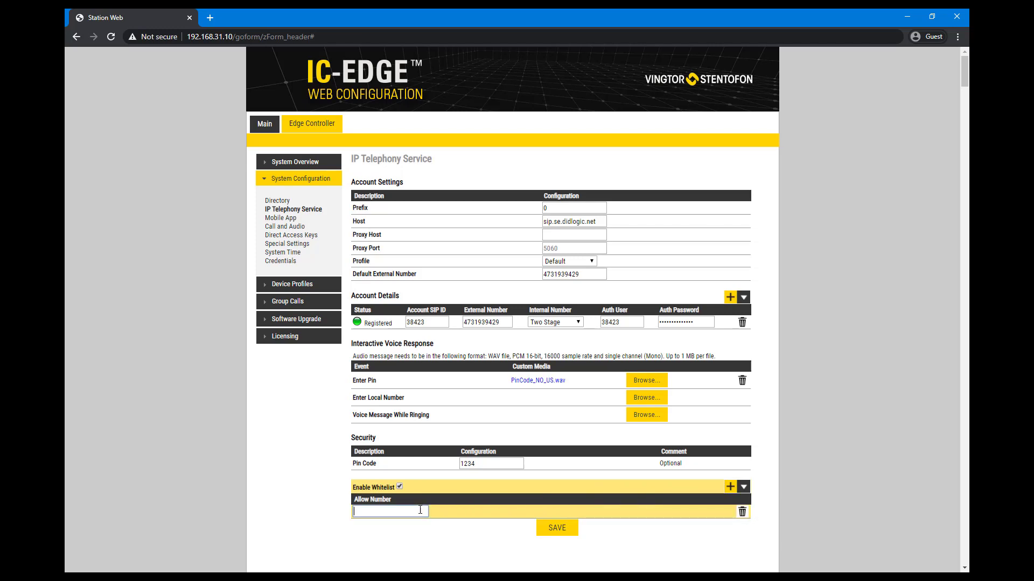
text(123456)
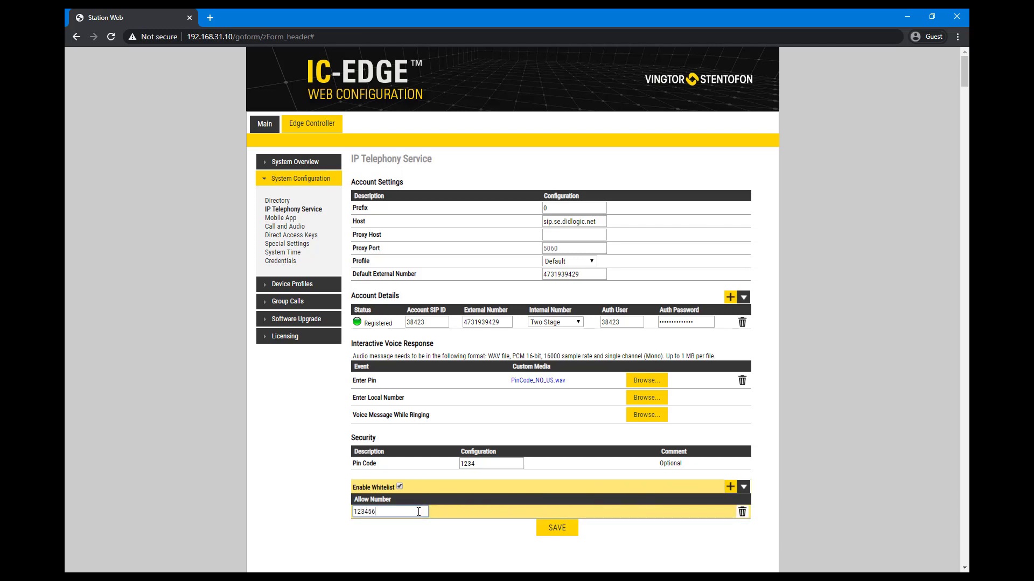
text(7)
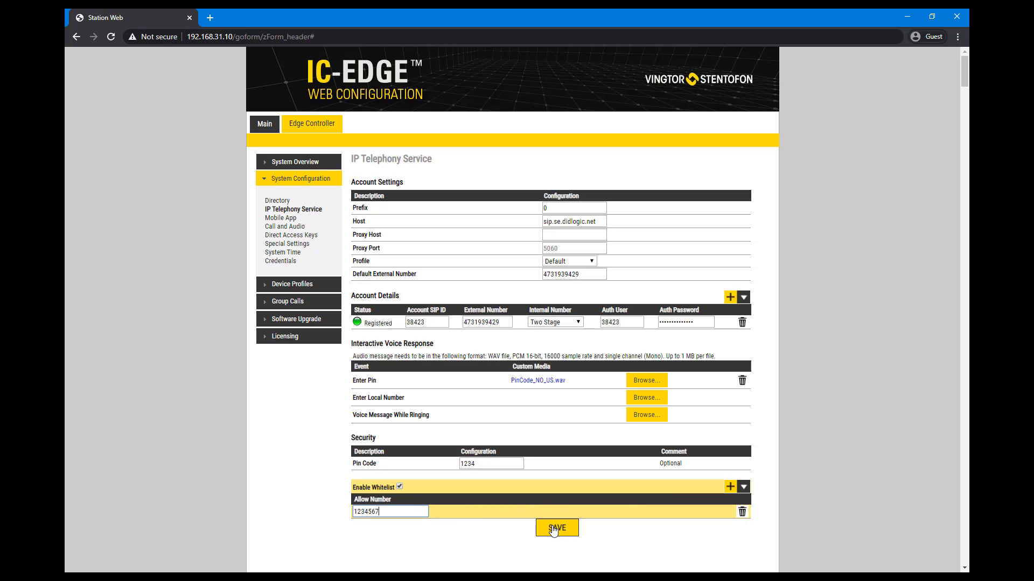
click(556, 528)
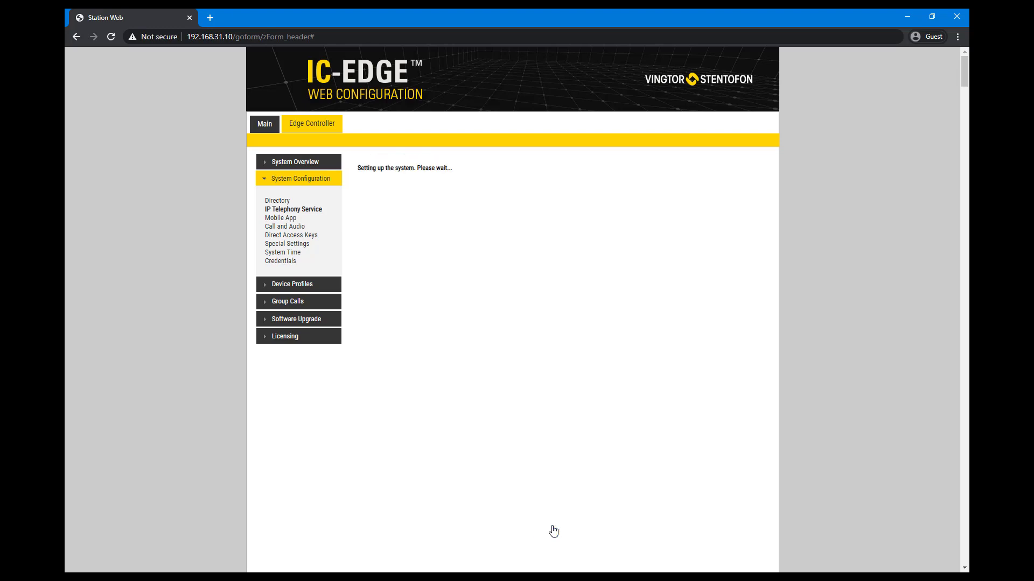